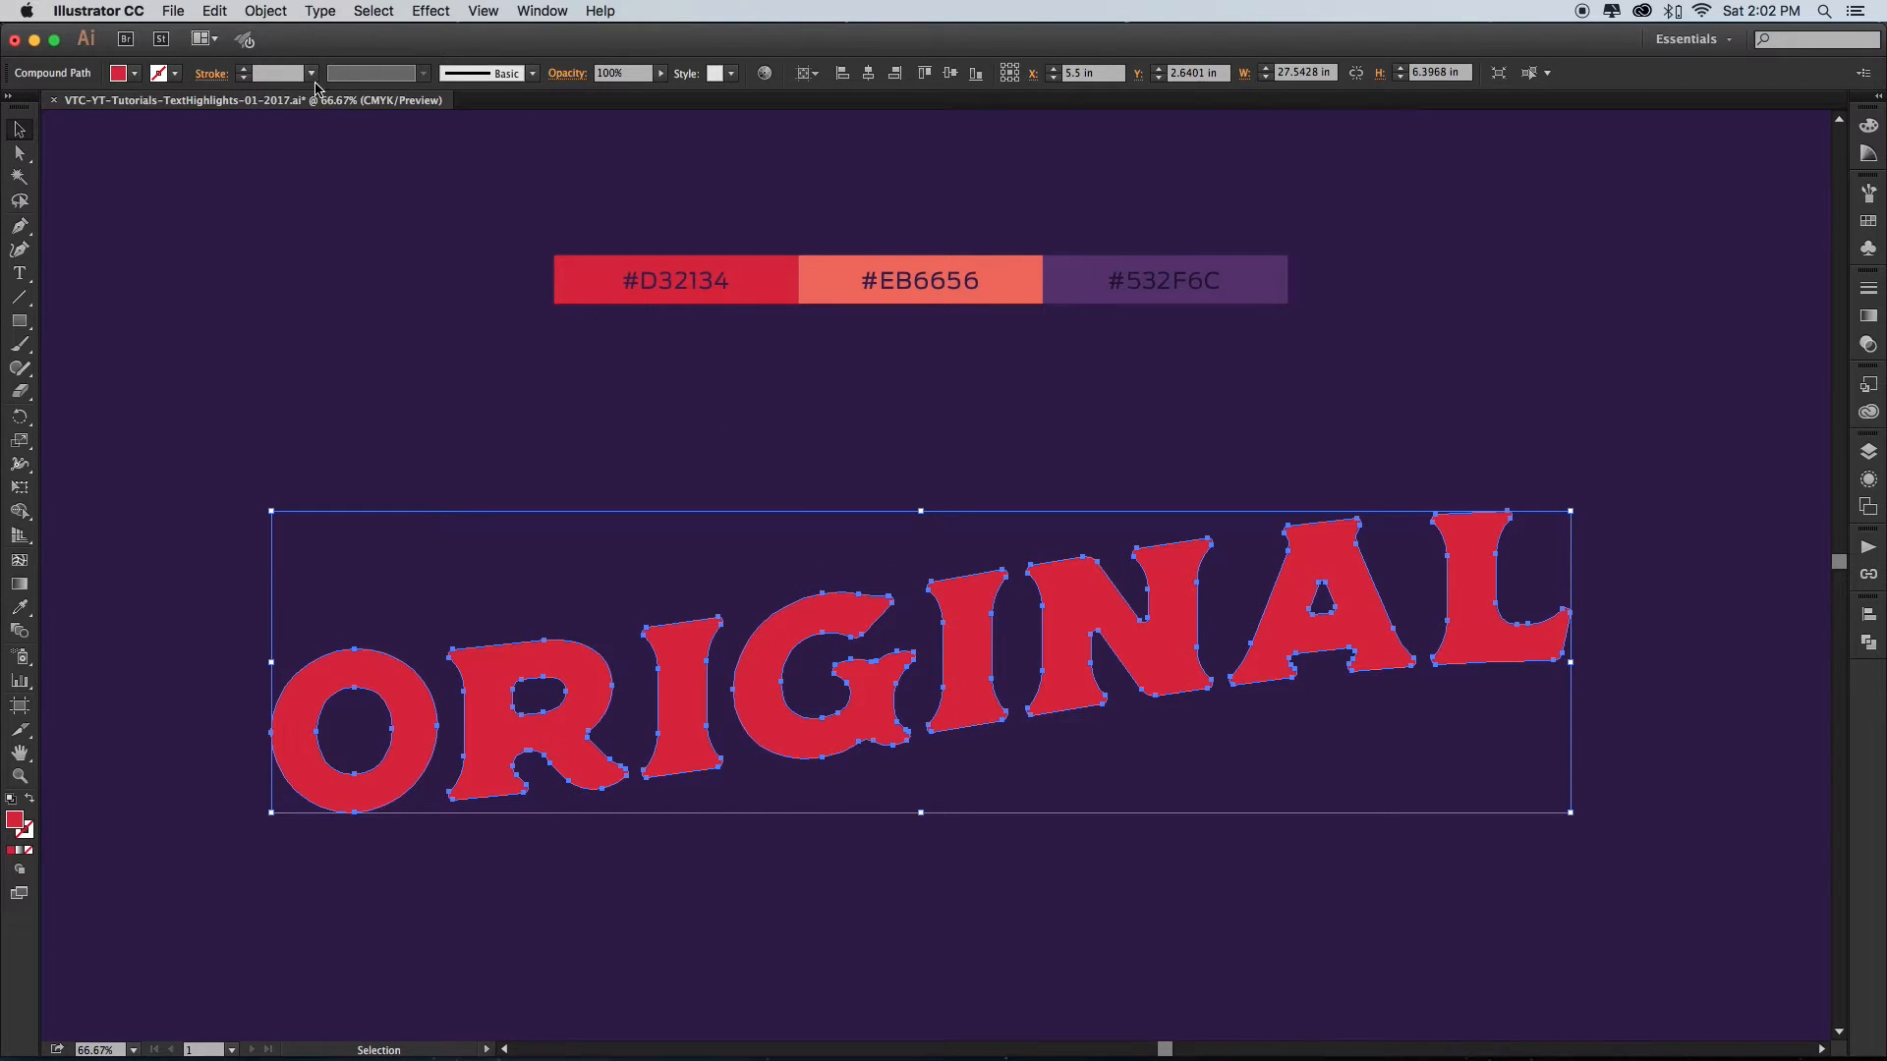
- Open the Object menu's Path commands for the selected ORIGINAL compound path
left_click(265, 11)
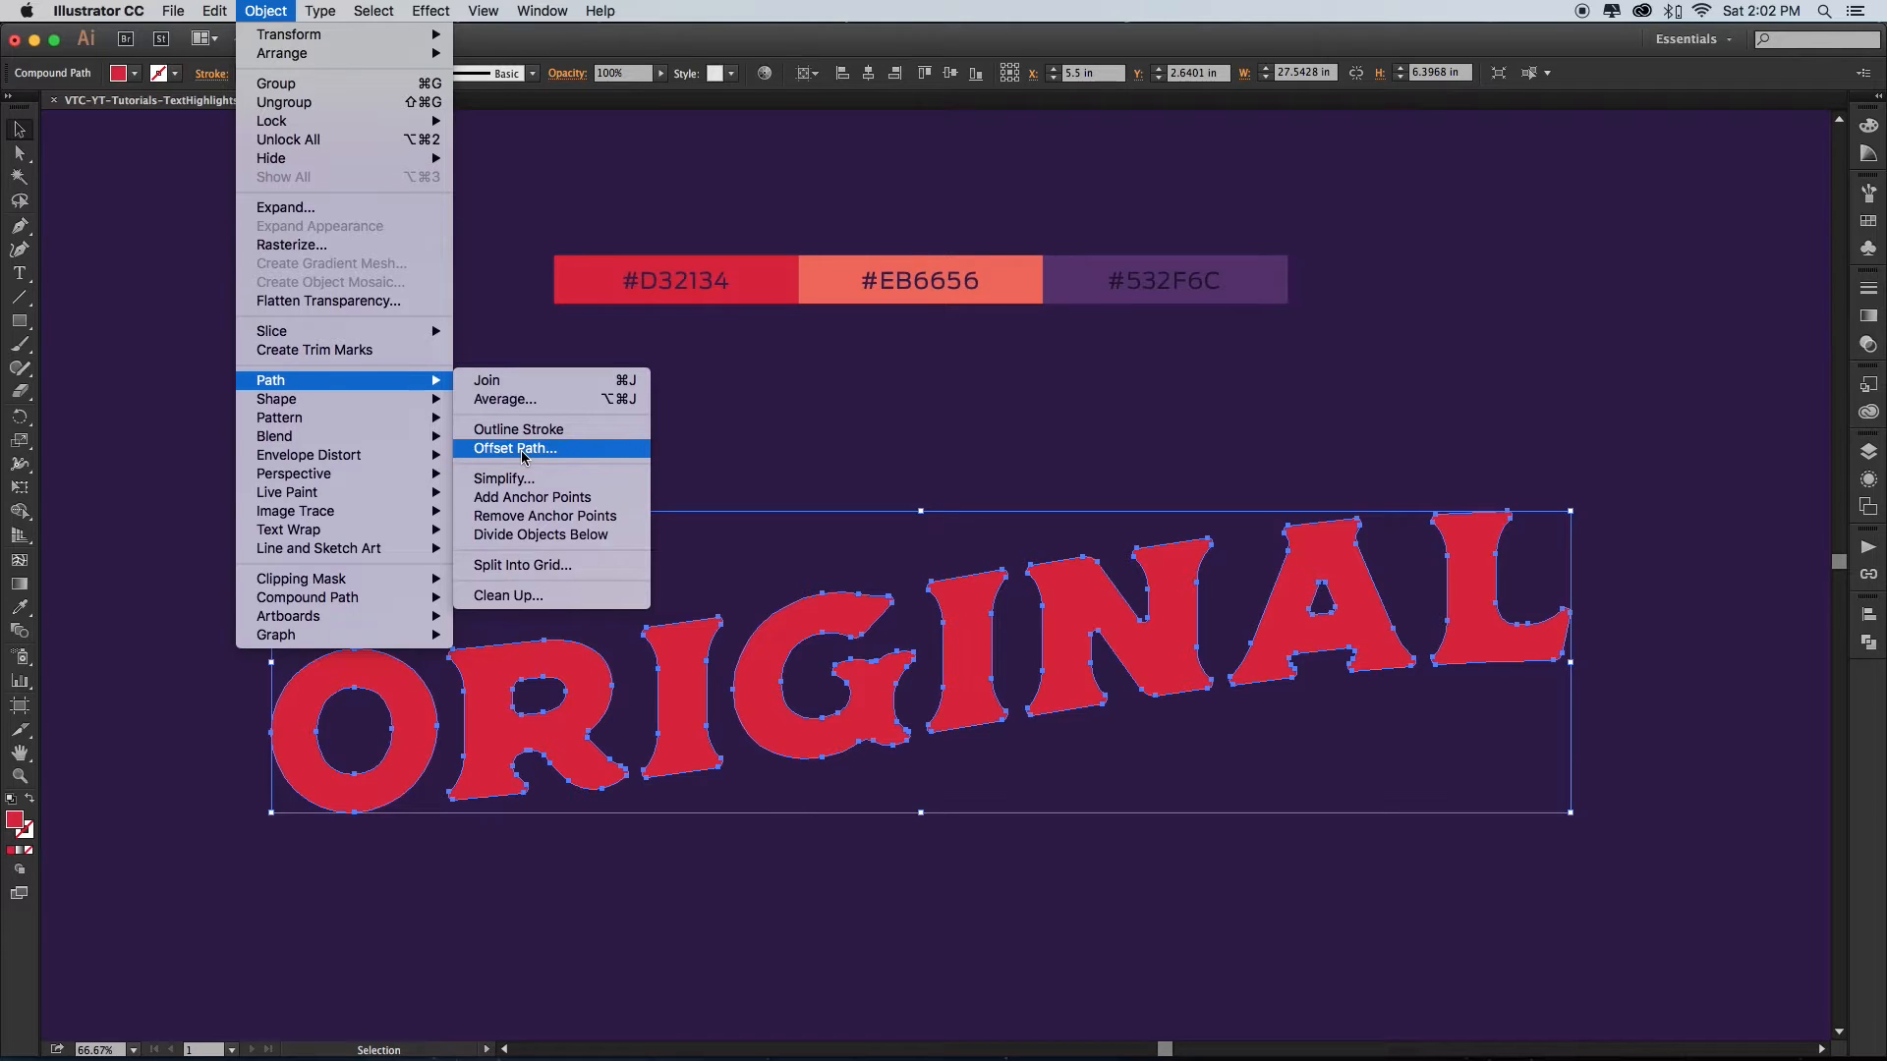
- Open Offset Path with preview, enter -0.12 in and try other join styles
left_click(514, 449)
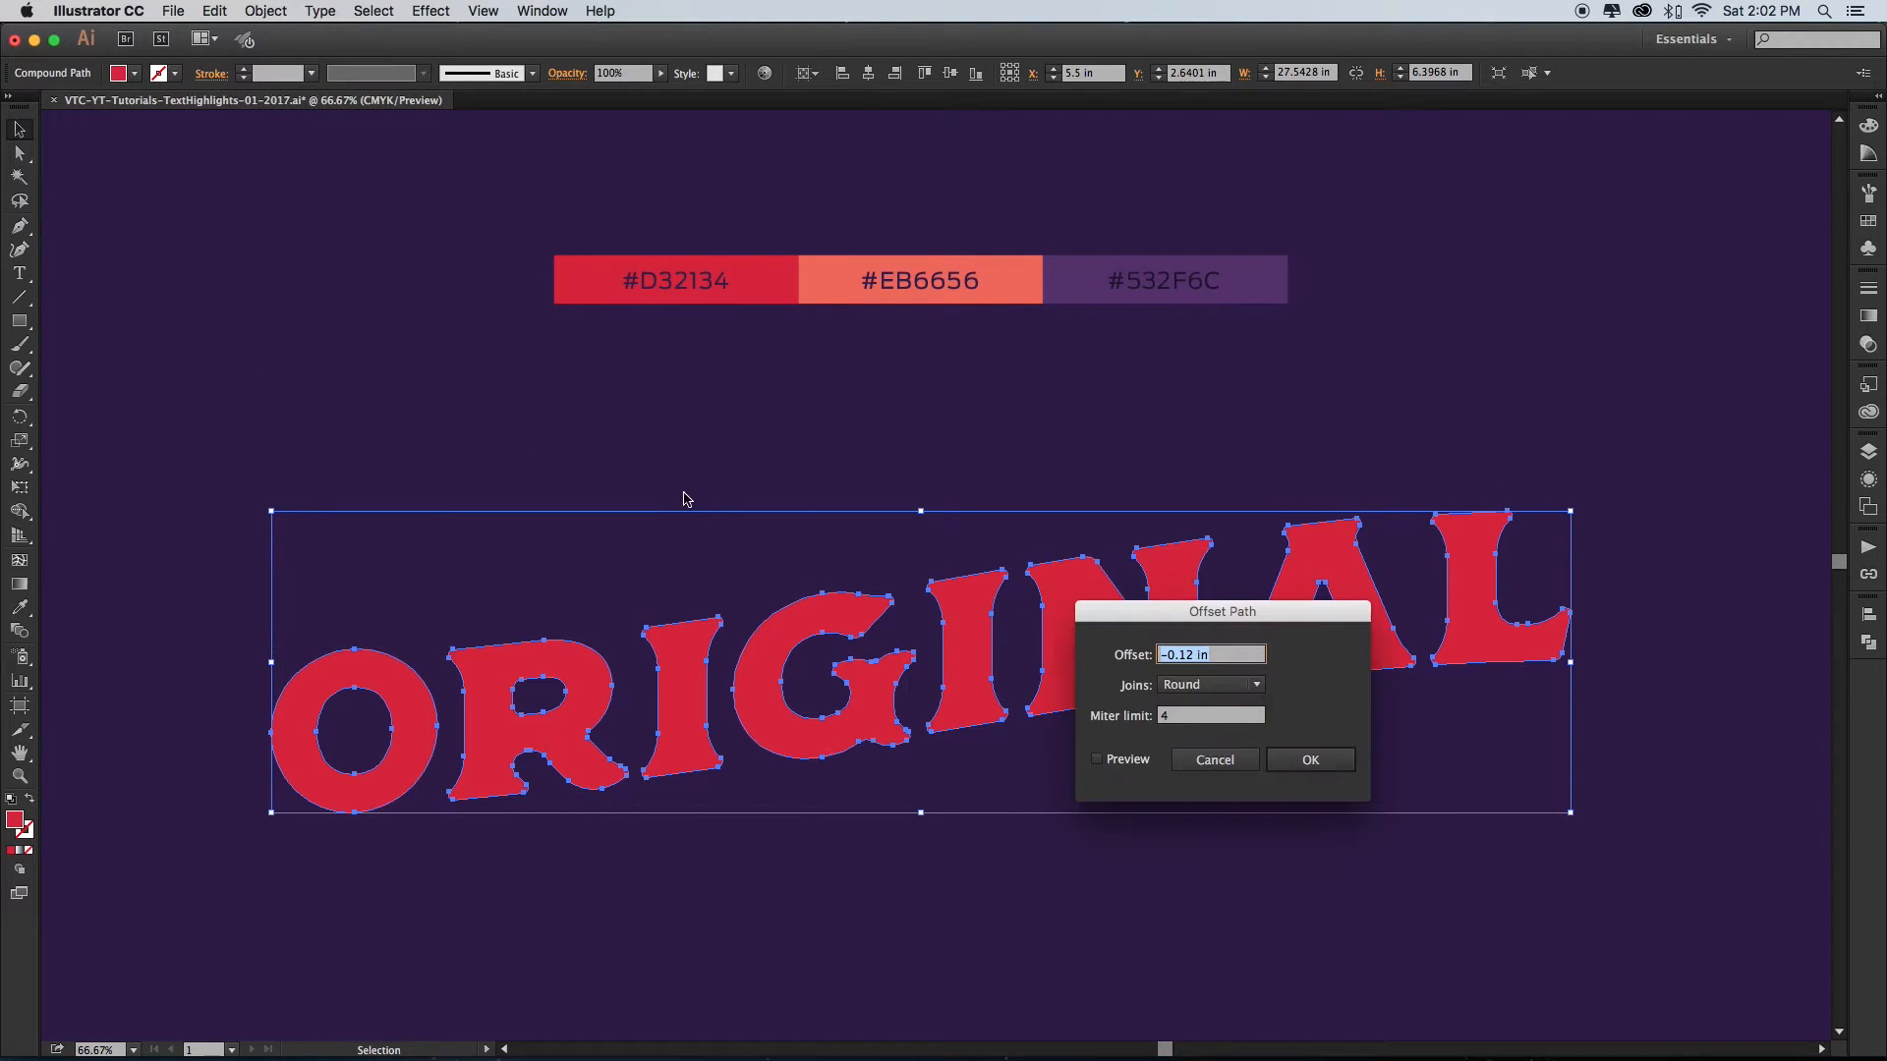
left_click(1097, 760)
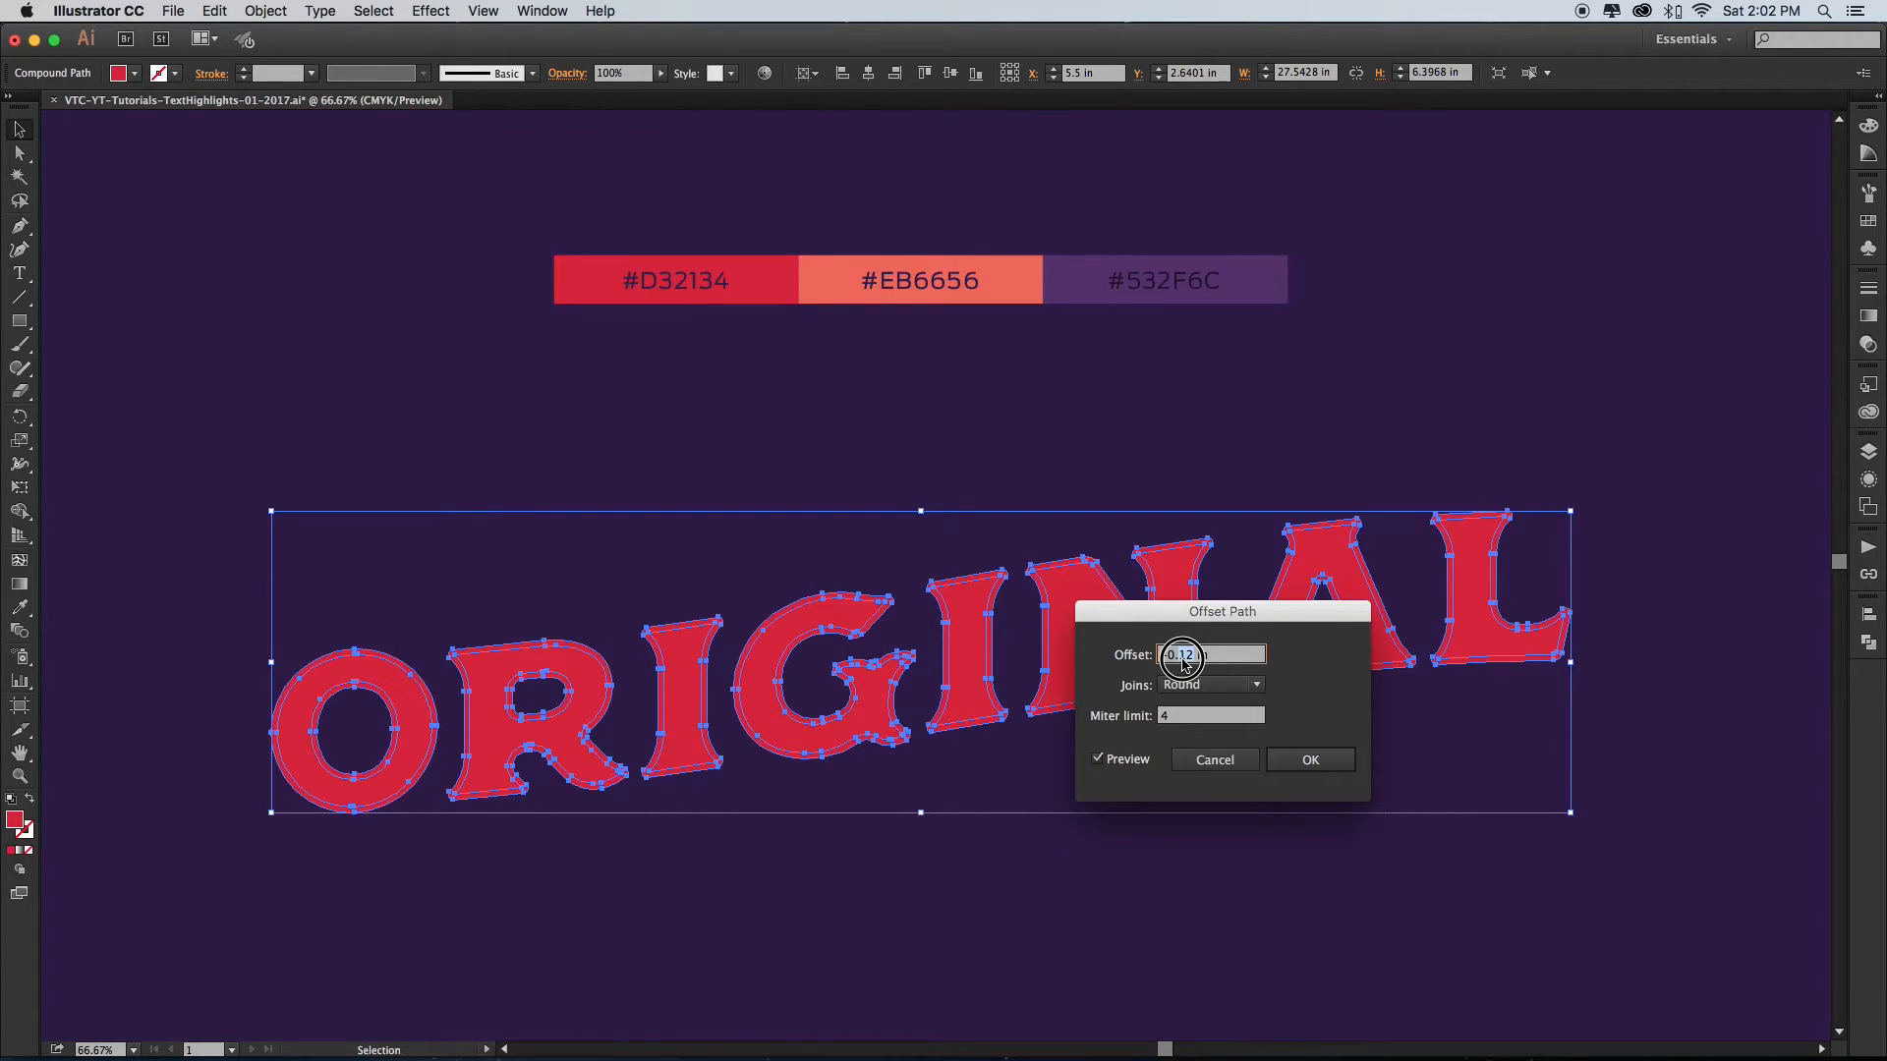
type("-0.12 in")
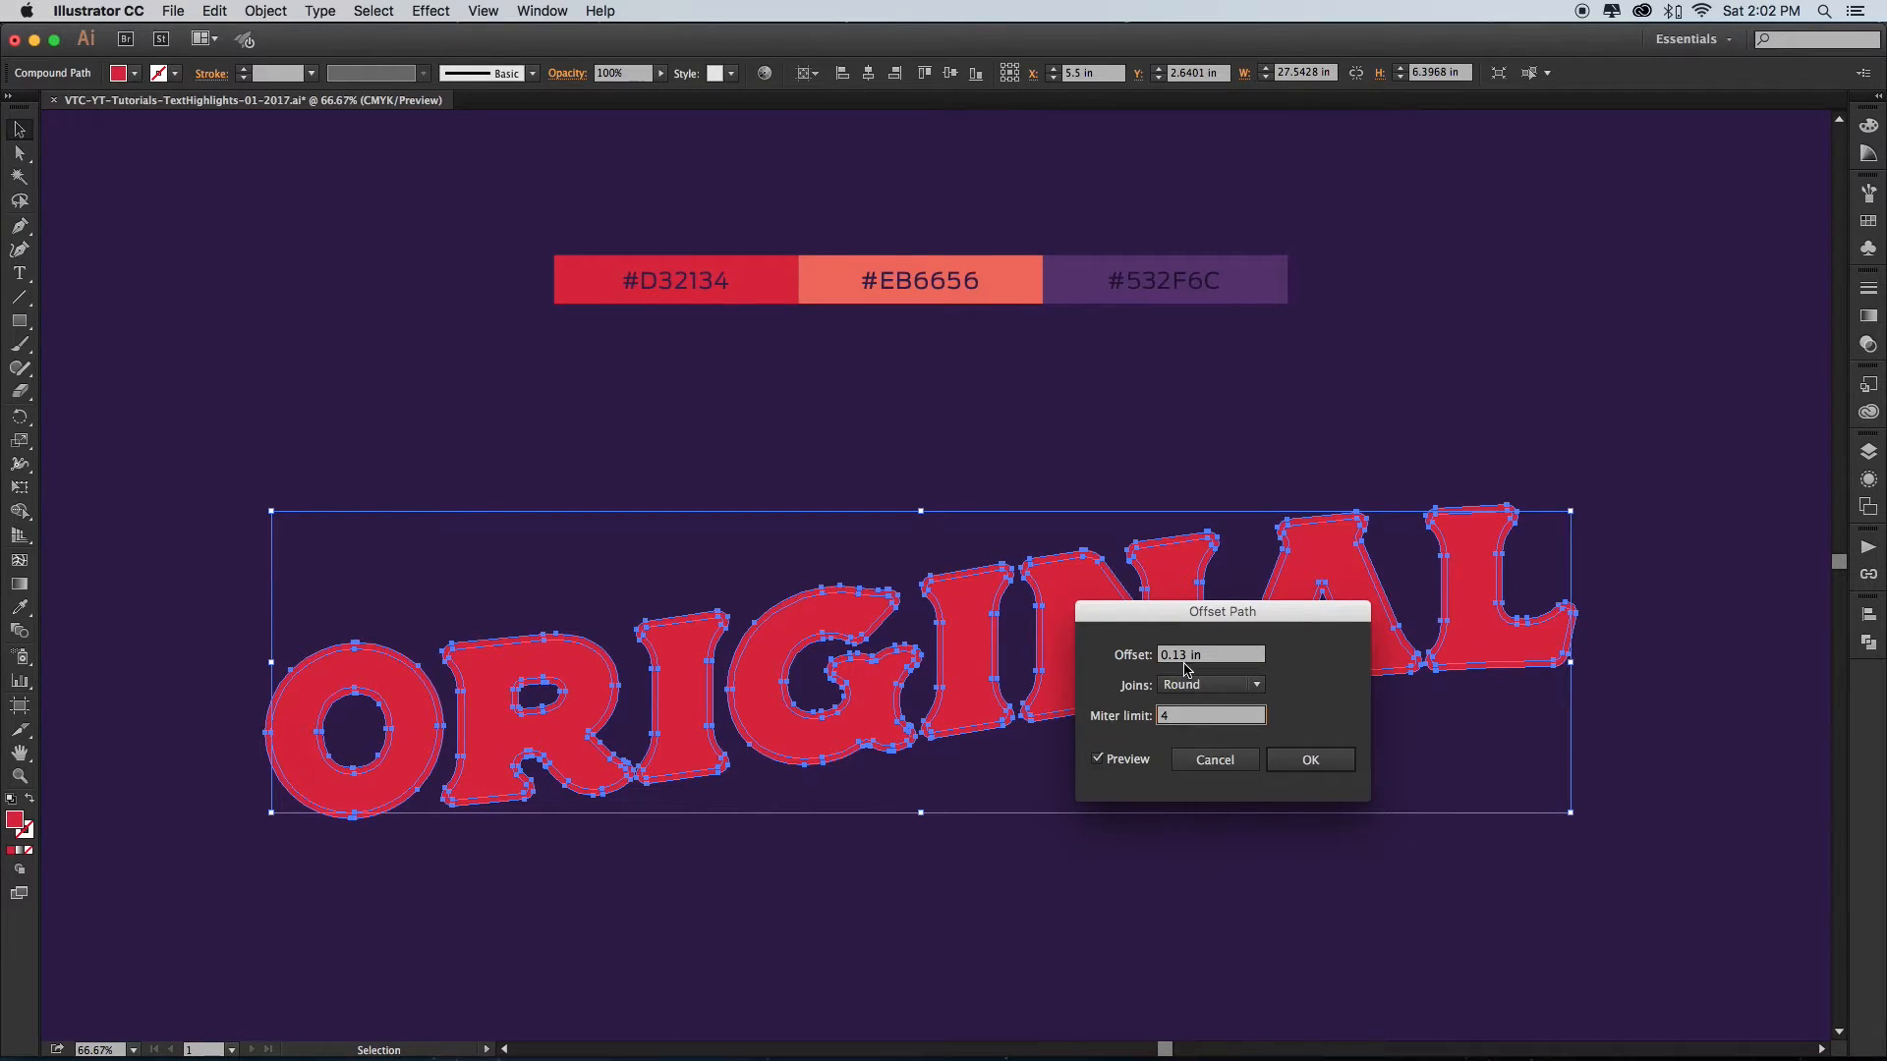
left_click(1210, 685)
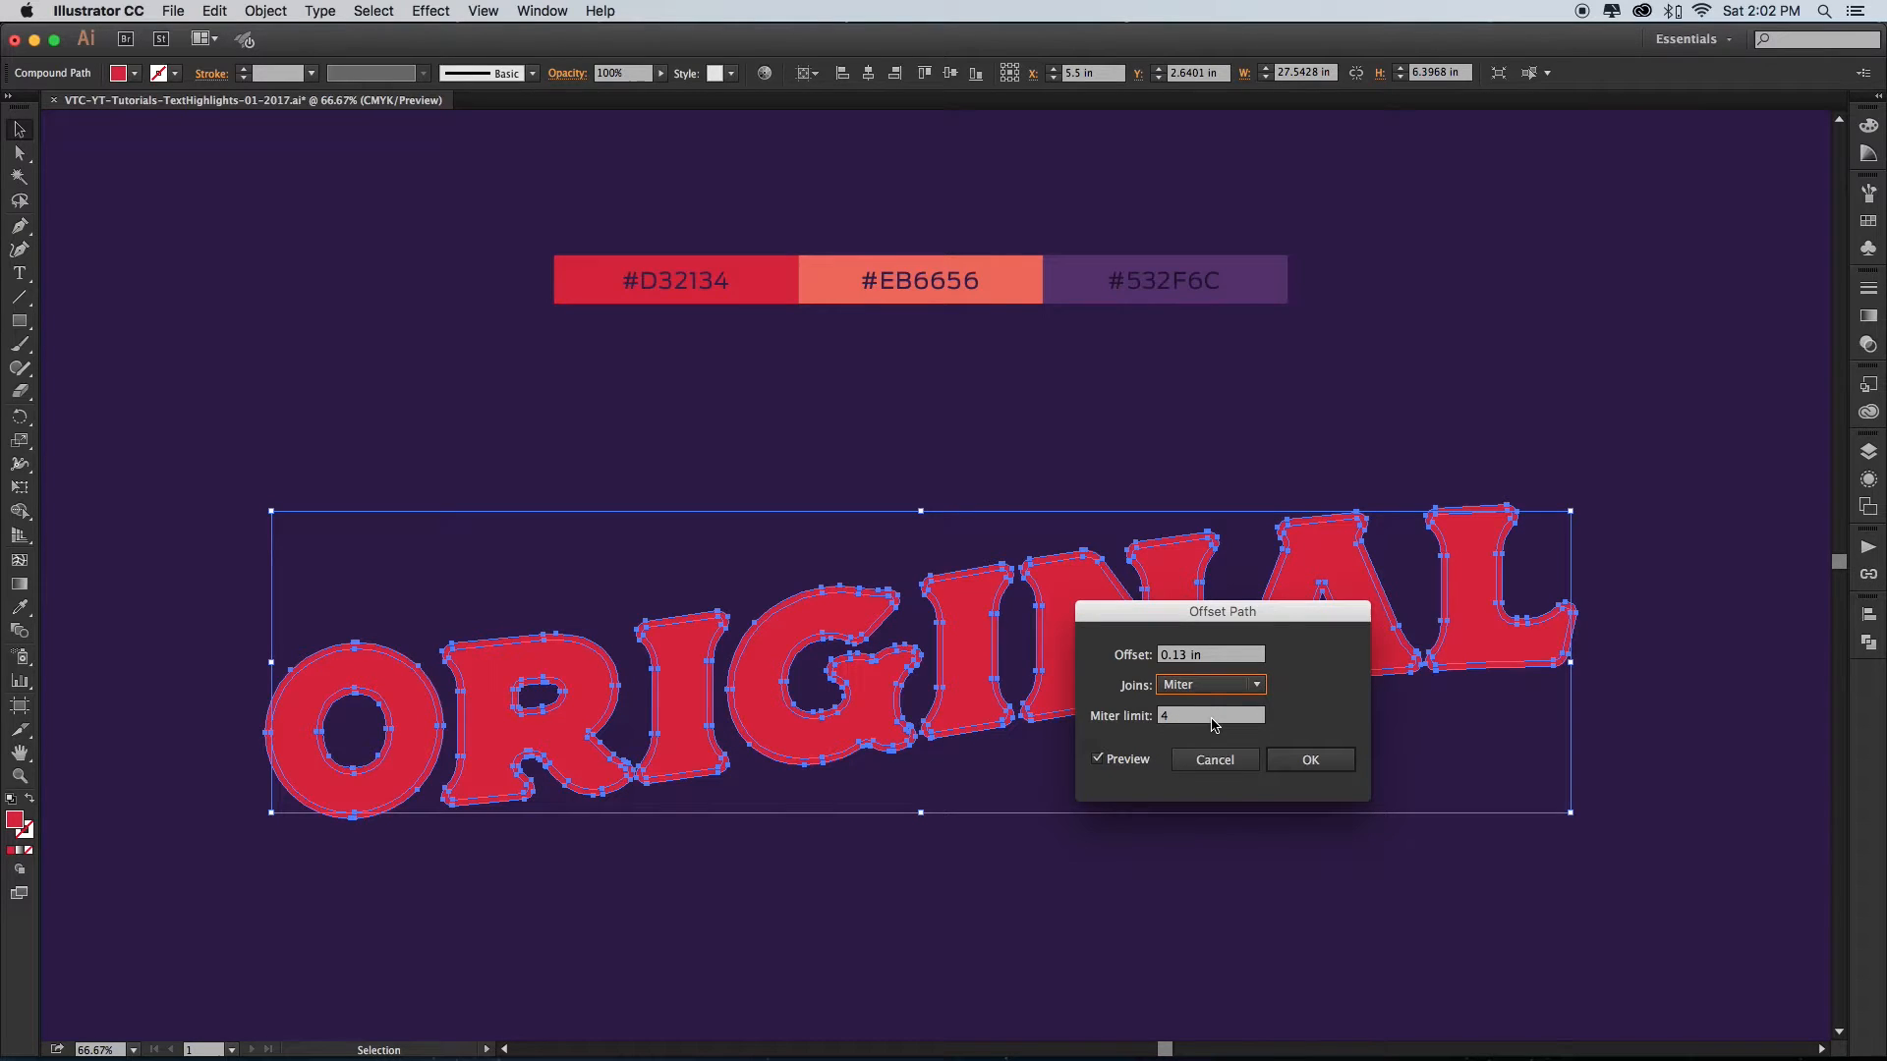
left_click(1210, 654)
type("-1")
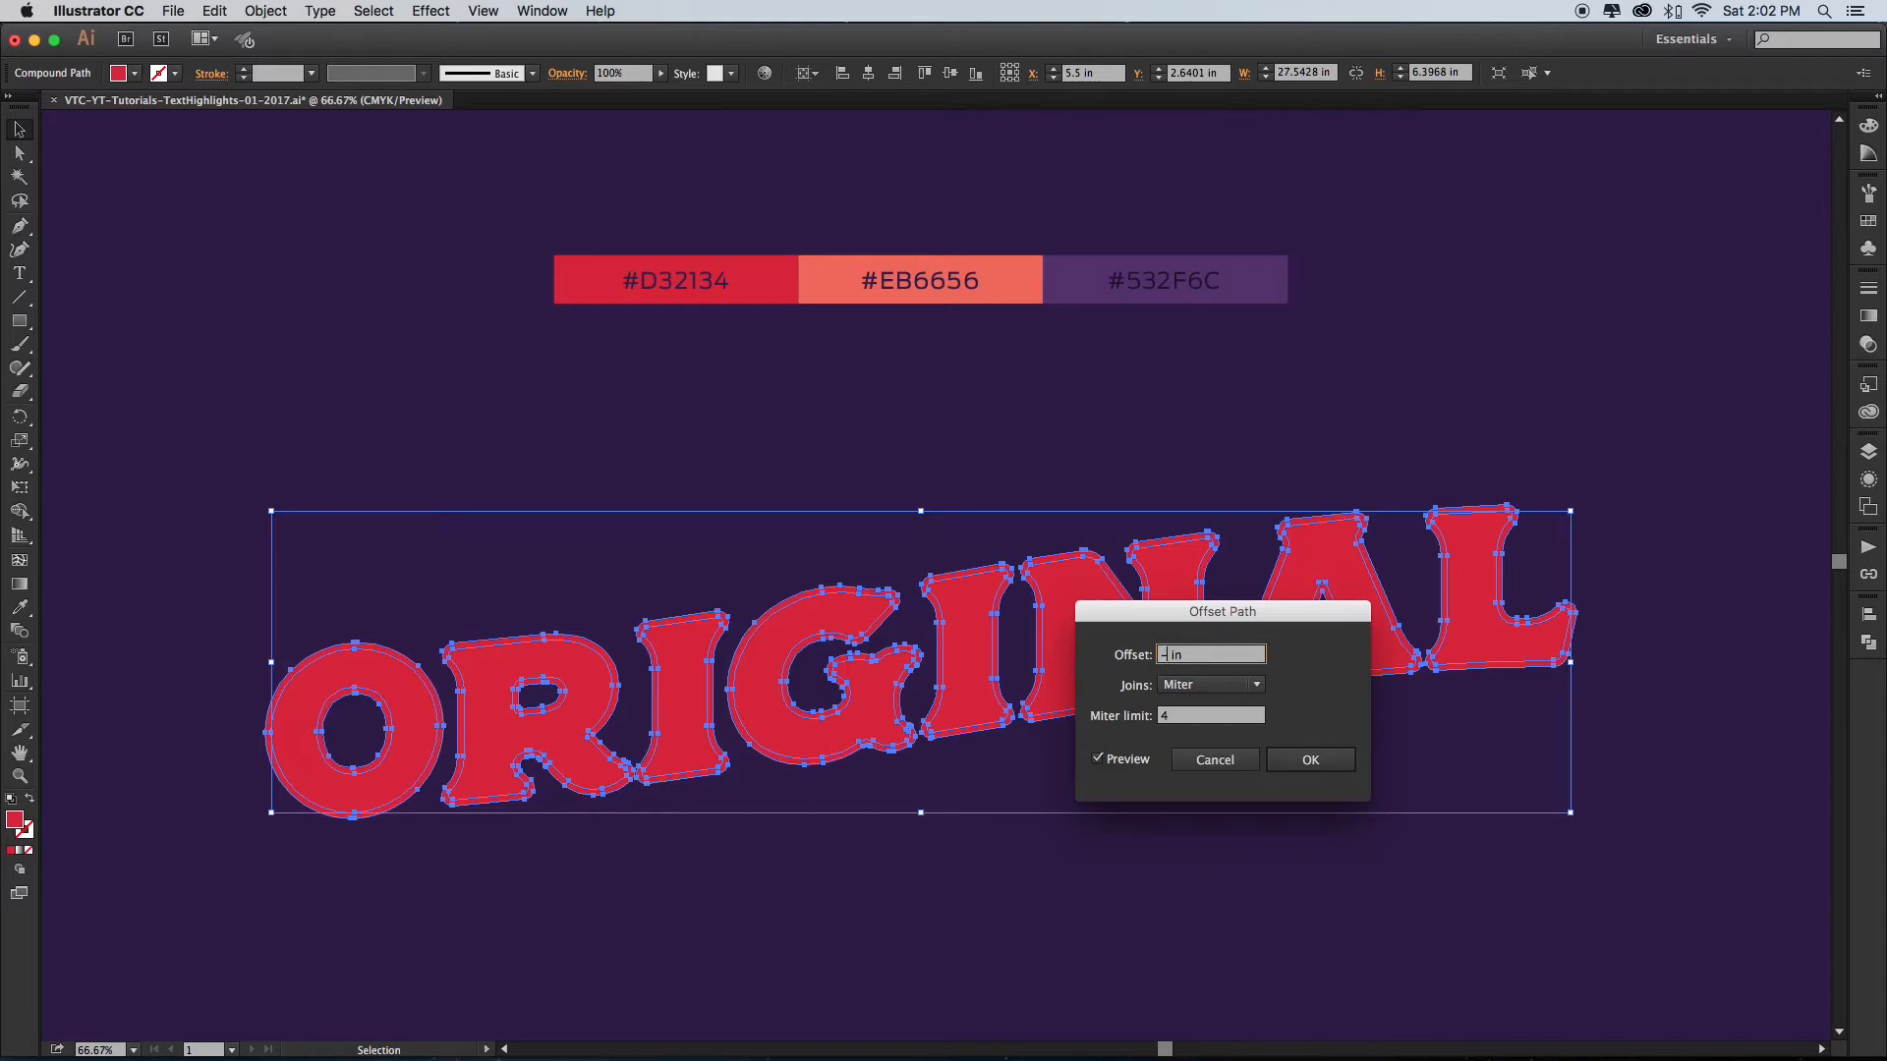
- Re-enter -0.12 in offset with Round joins and apply the inset copy
left_click(1209, 685)
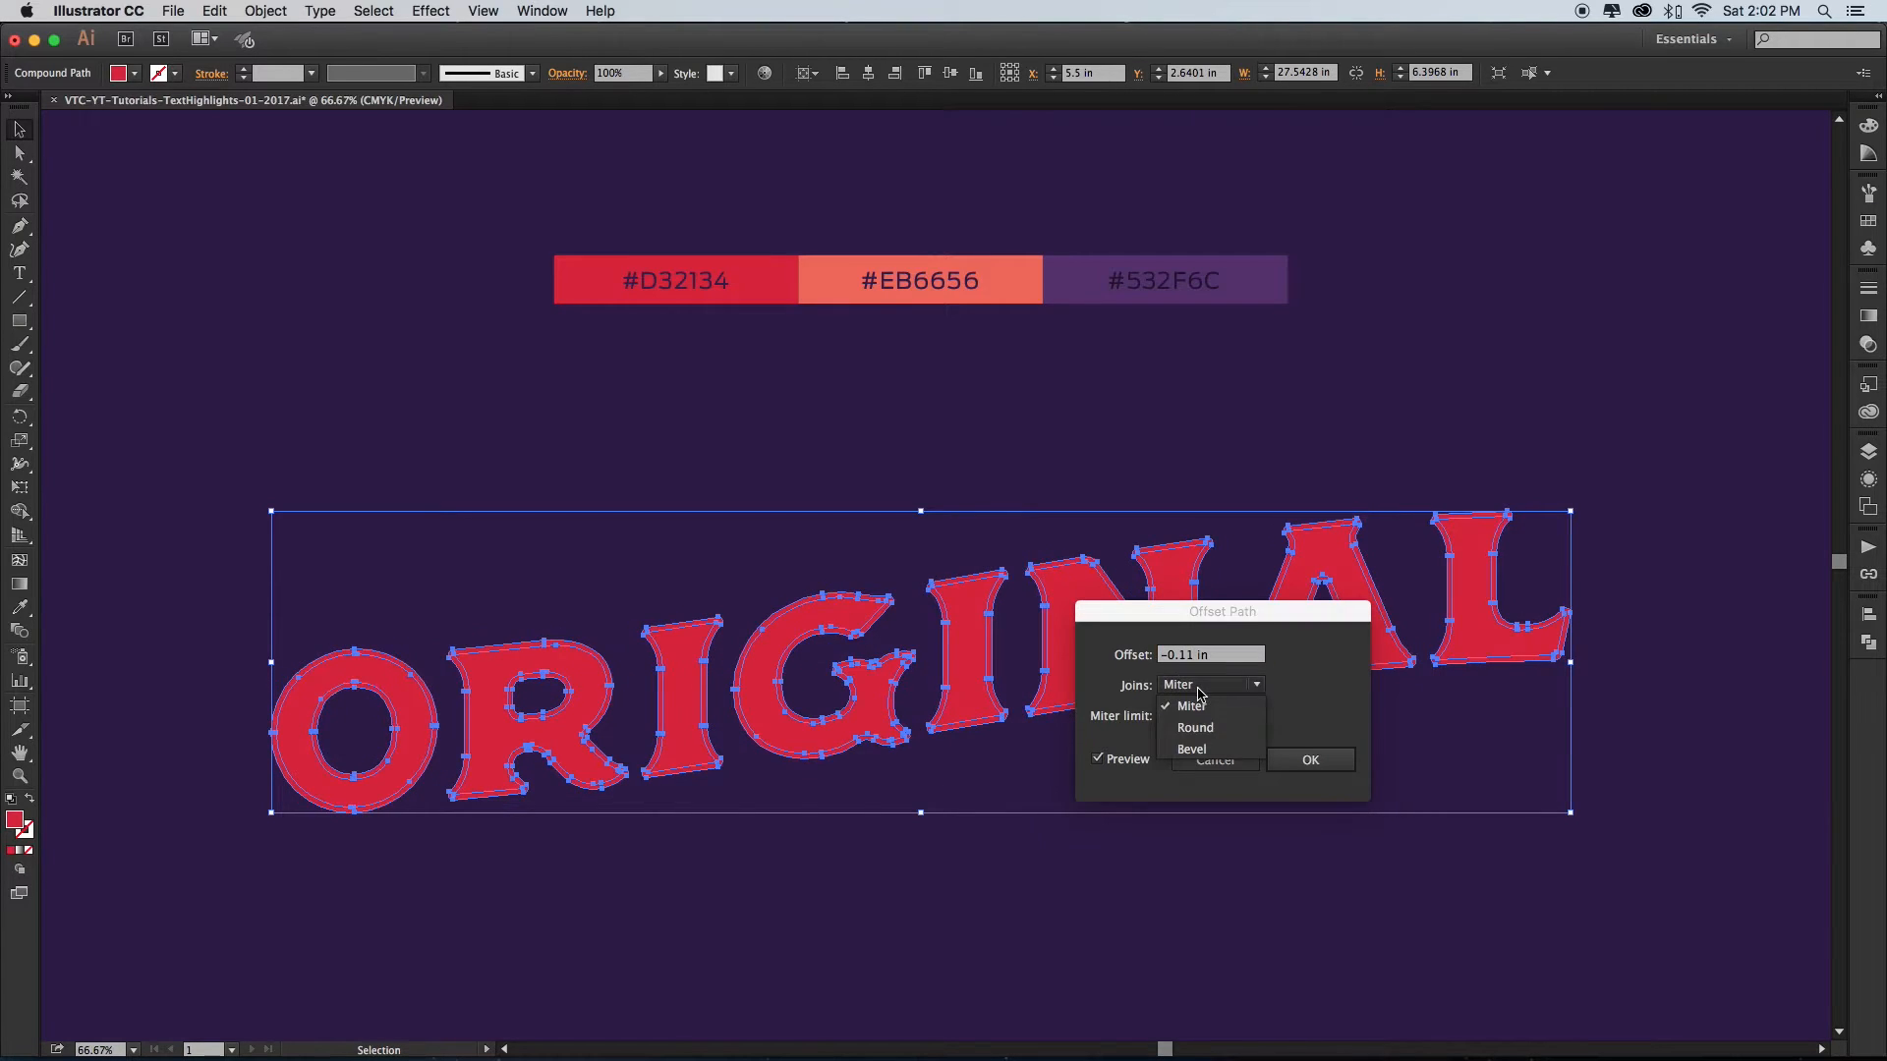
left_click(1194, 727)
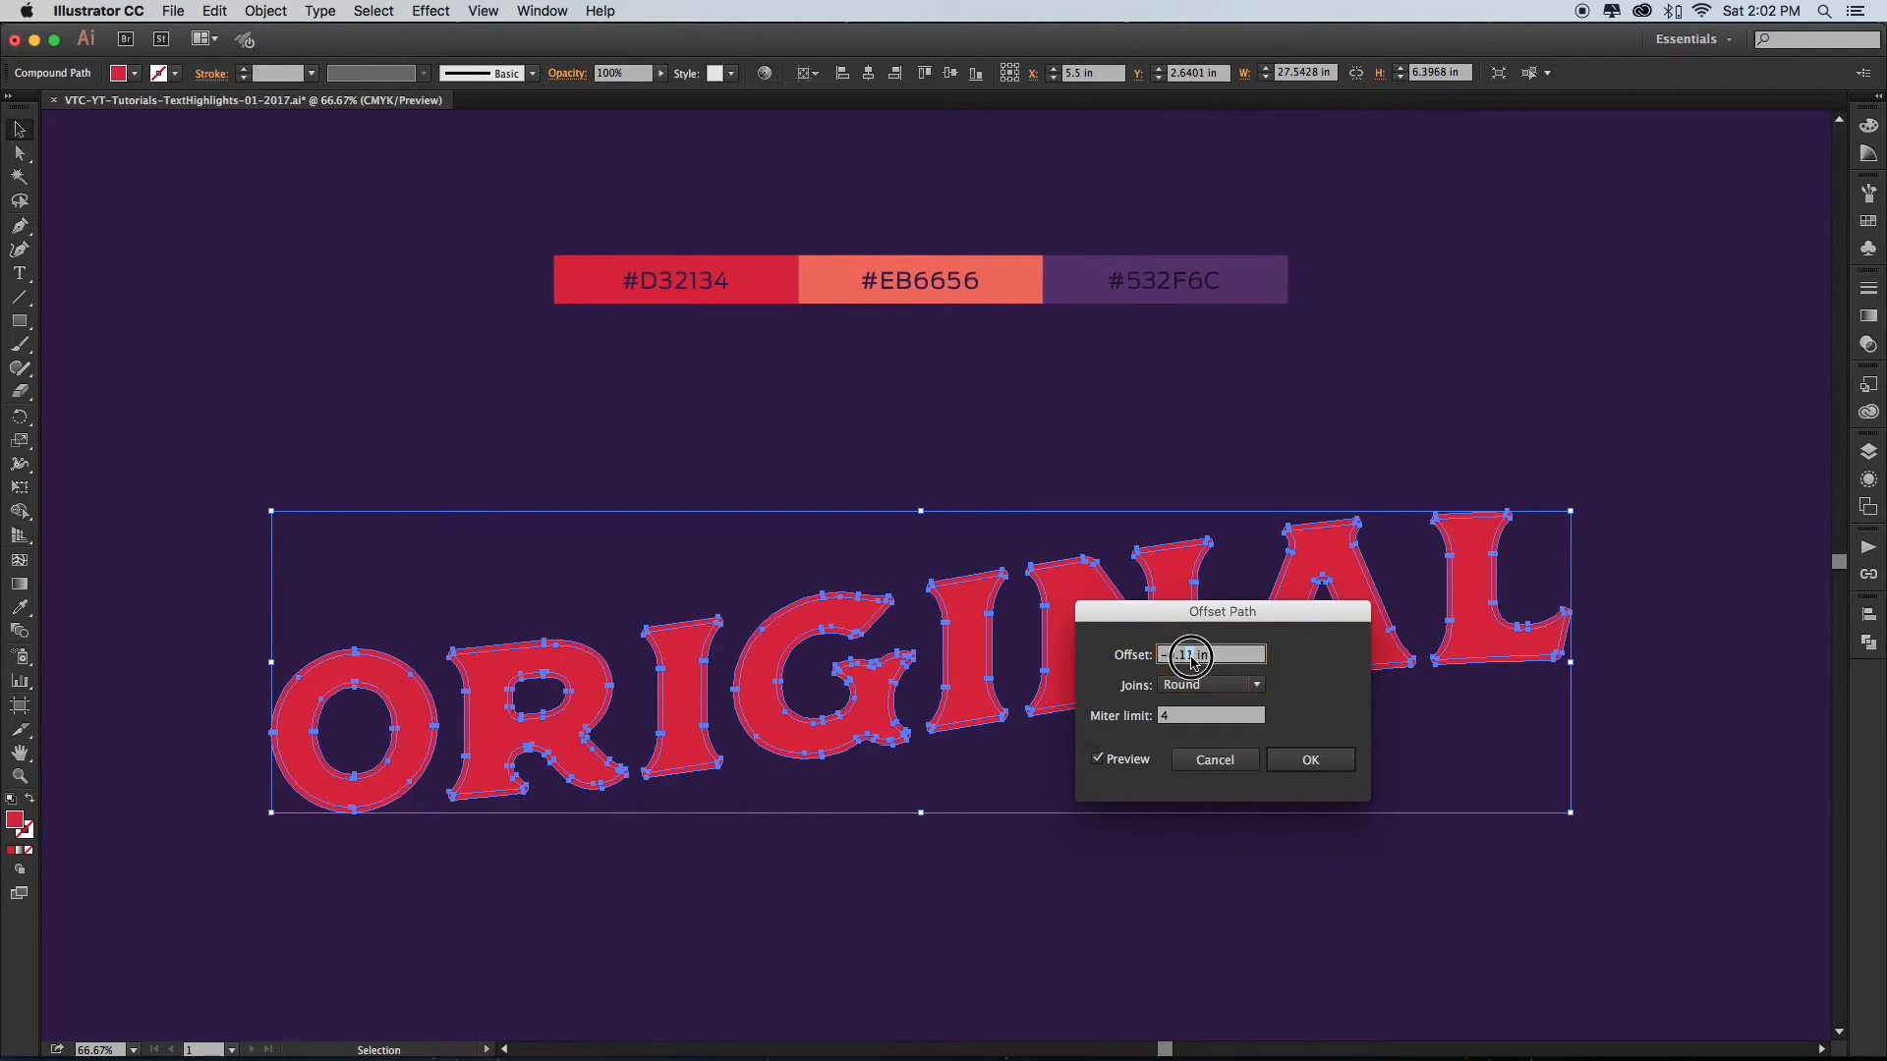
type("-0.12 in")
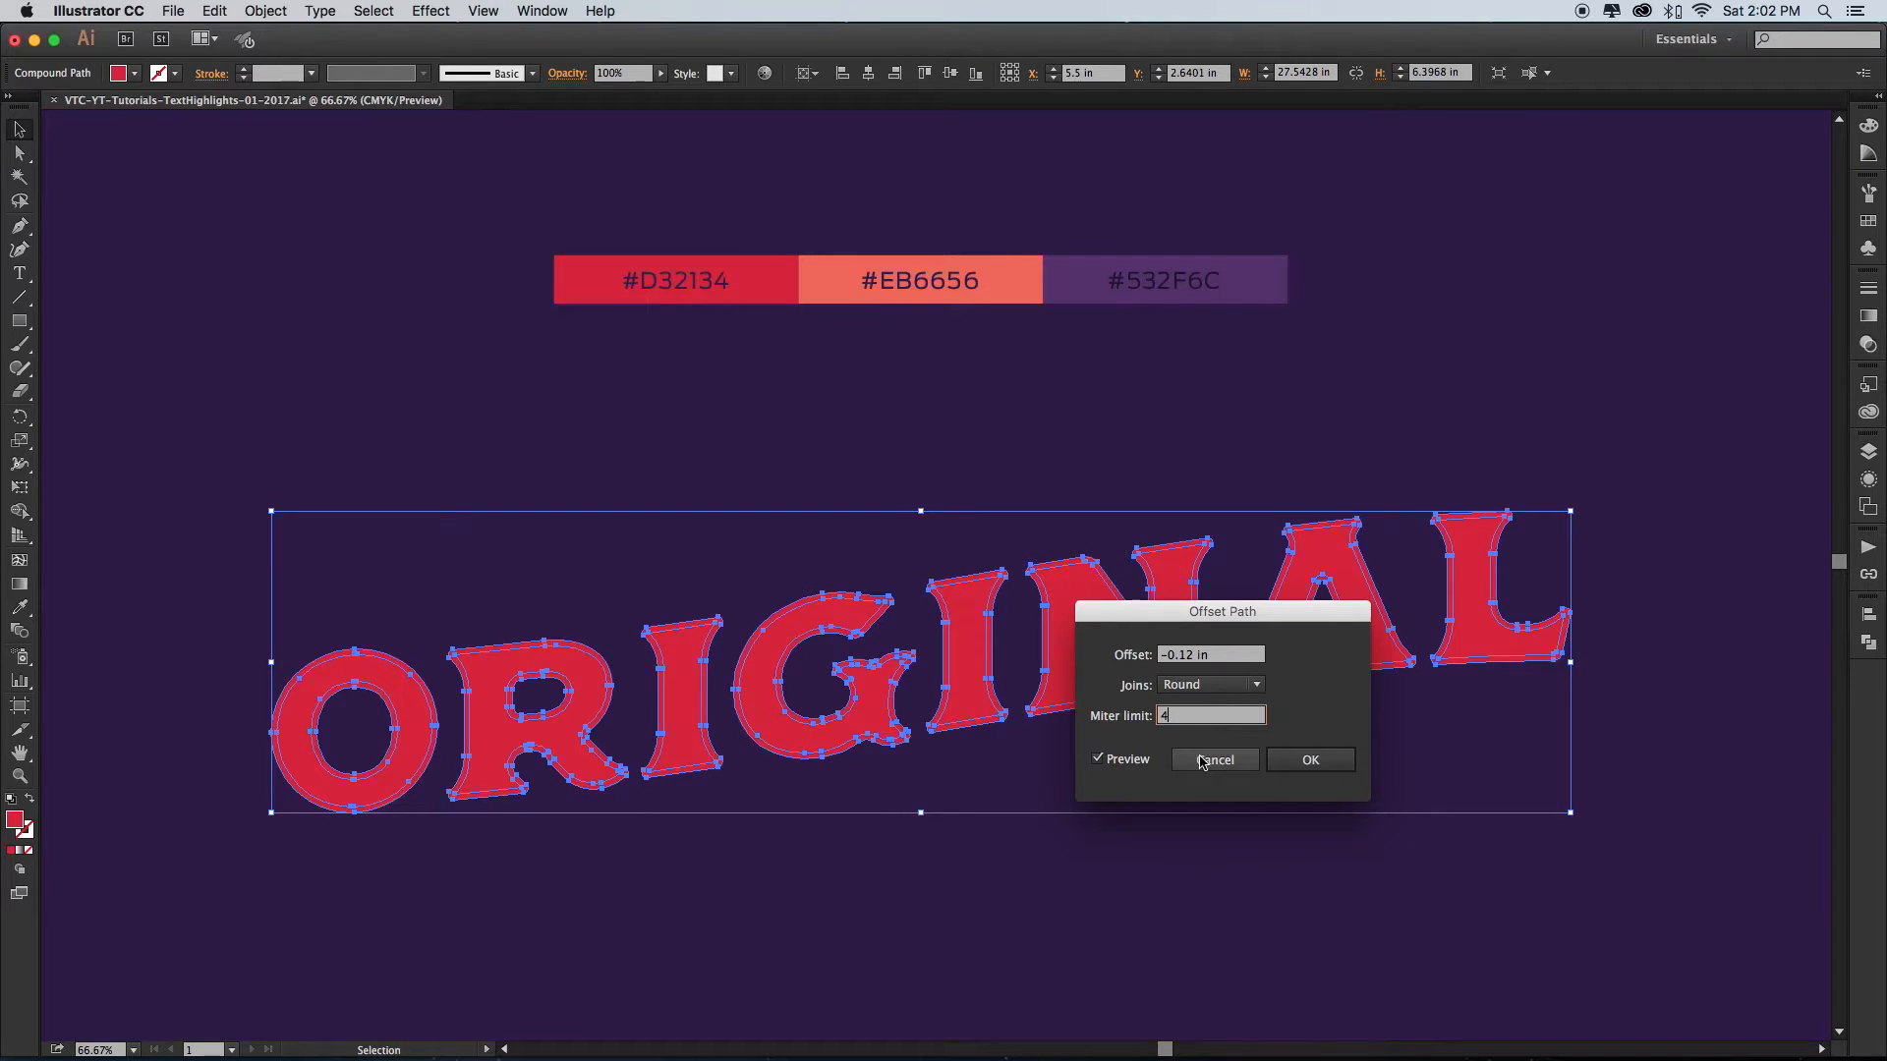
left_click(1213, 760)
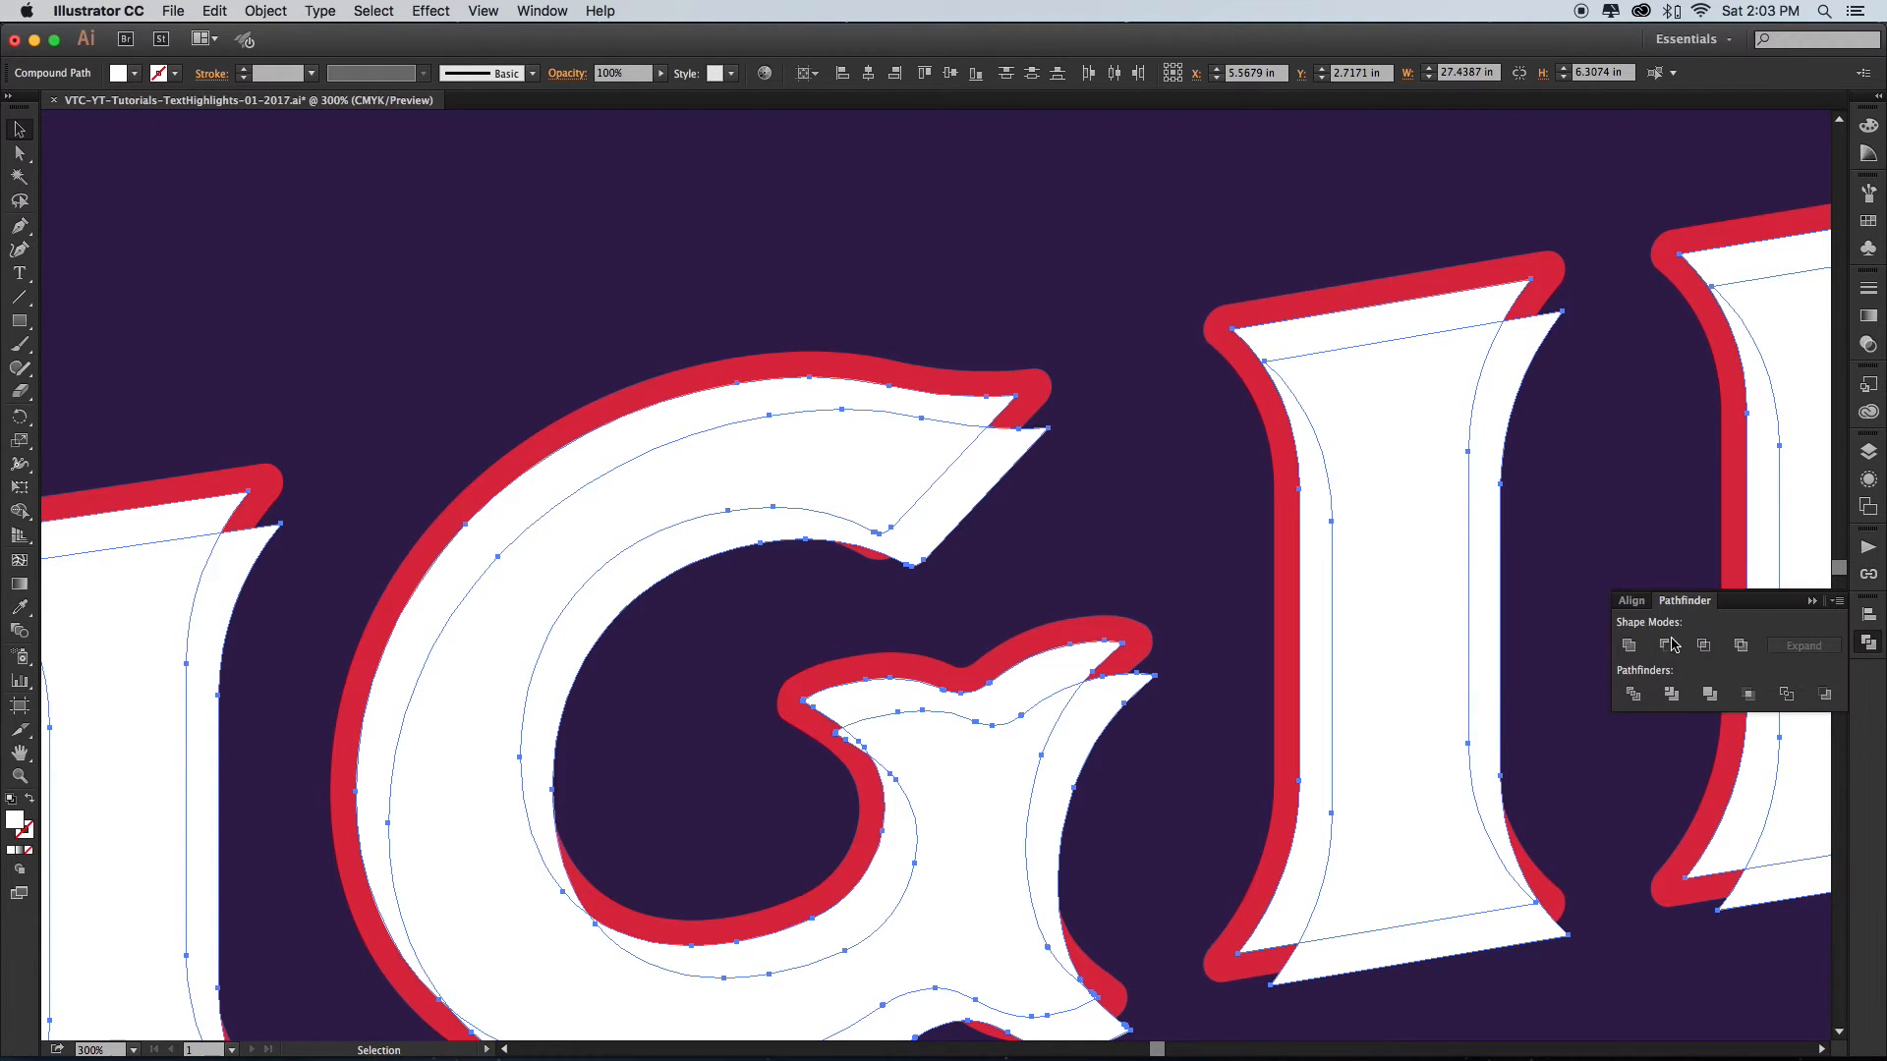
- Apply Pathfinder Minus Front to the shifted copy, leaving white highlight slivers
left_click(1665, 644)
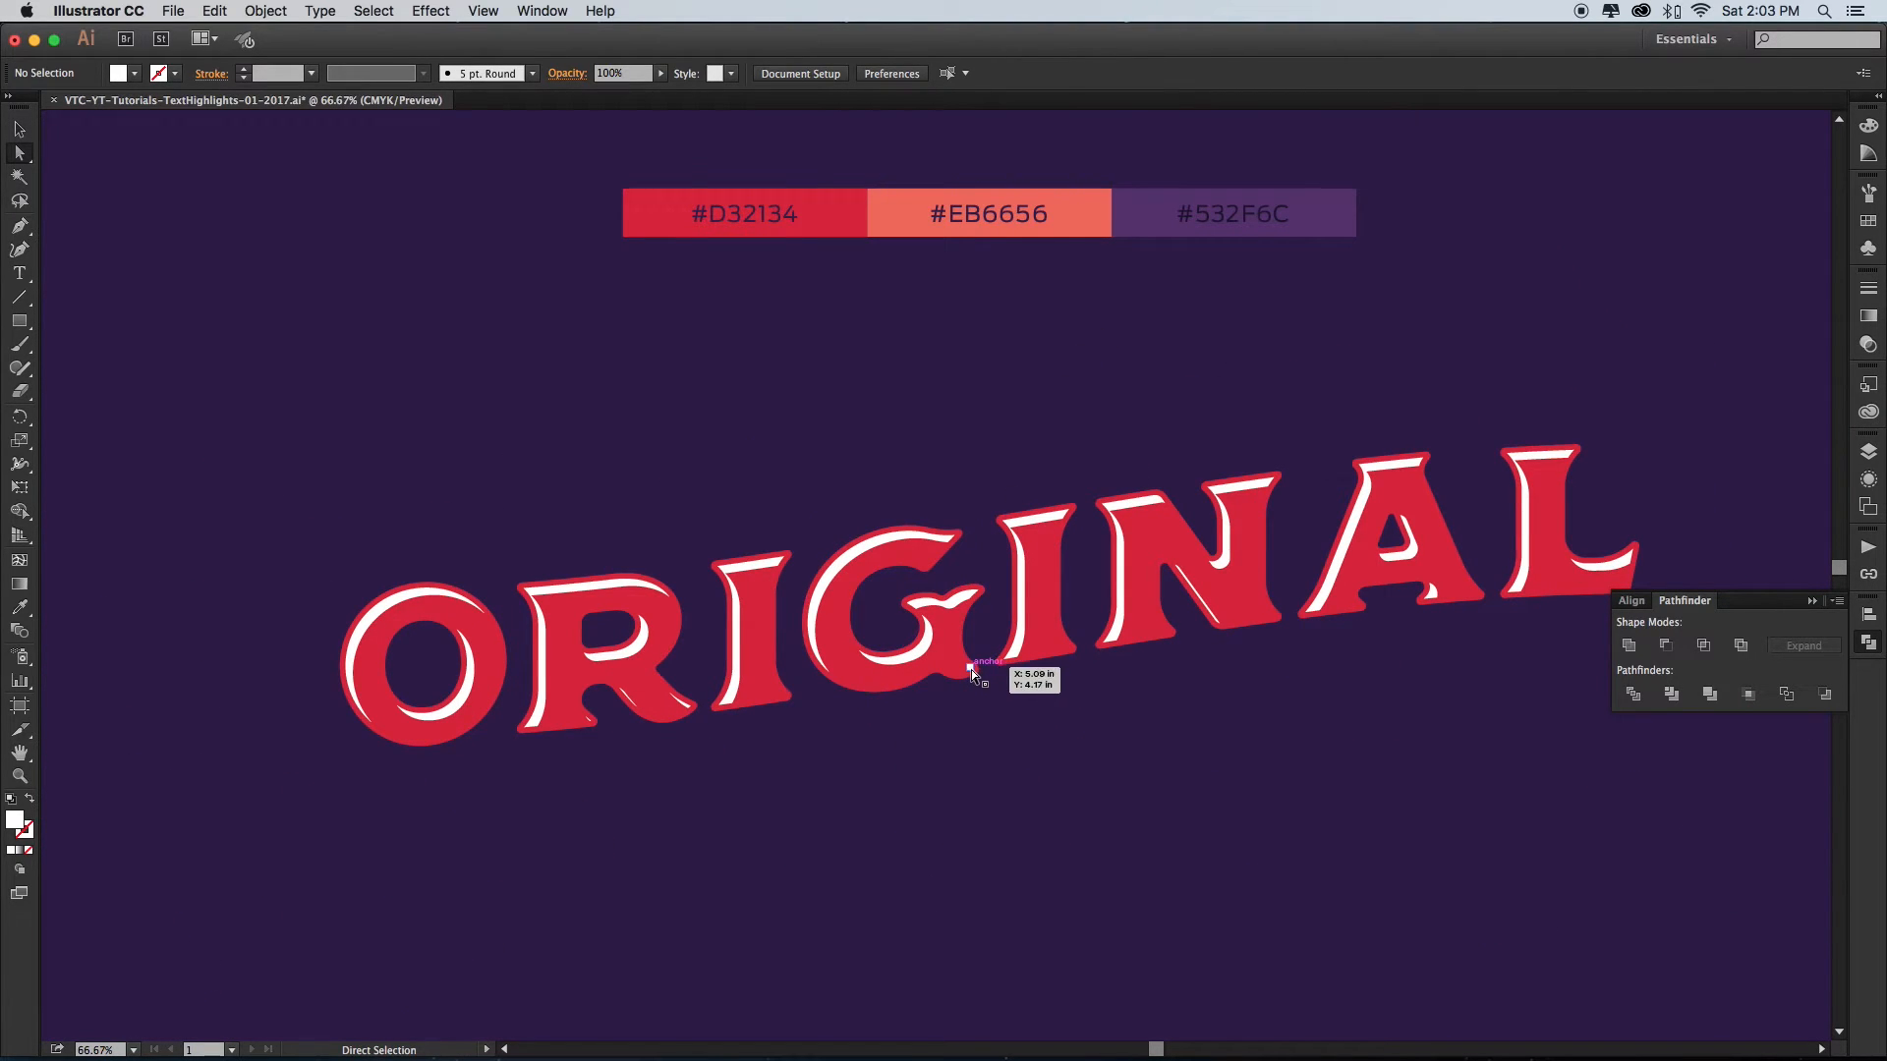
- Select the white highlight slivers inside the ORIGINAL letters for recolouring
left_click(975, 668)
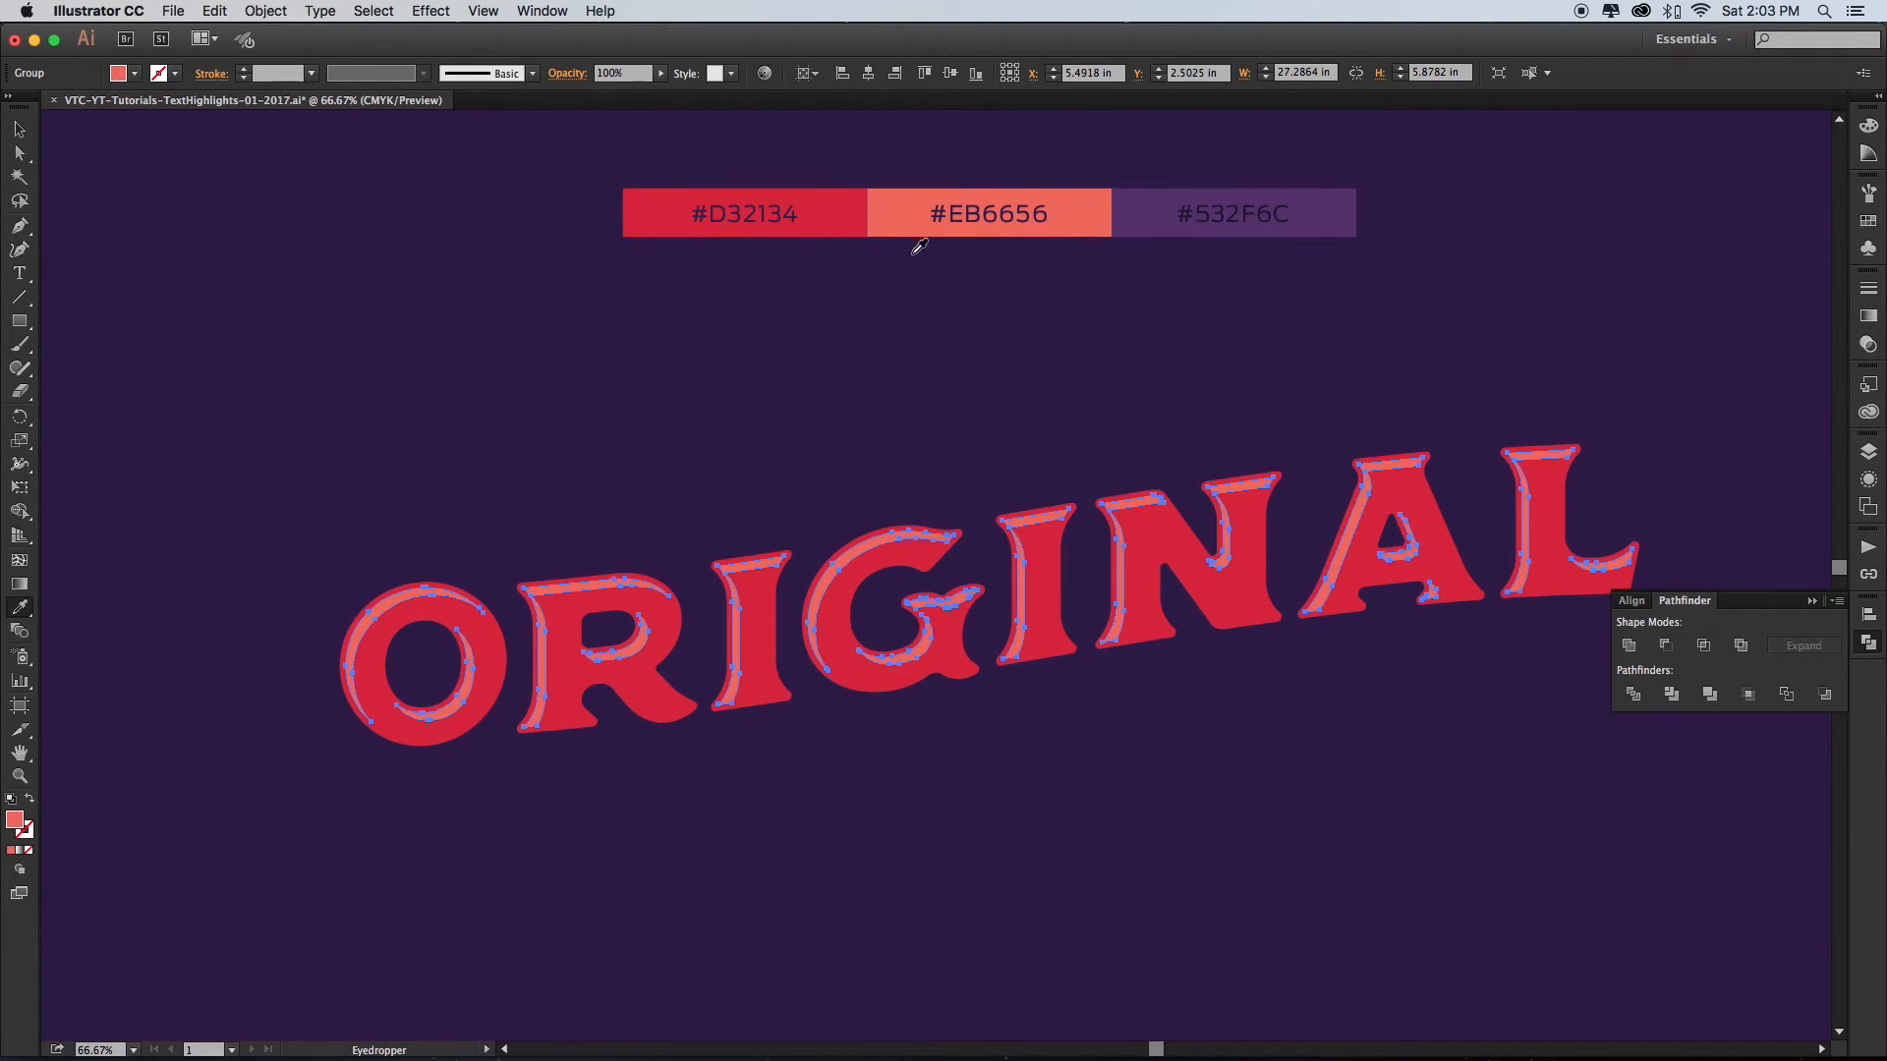
- Select the red ORIGINAL compound path to set its stroke colour
left_click(1126, 310)
type("532F6C")
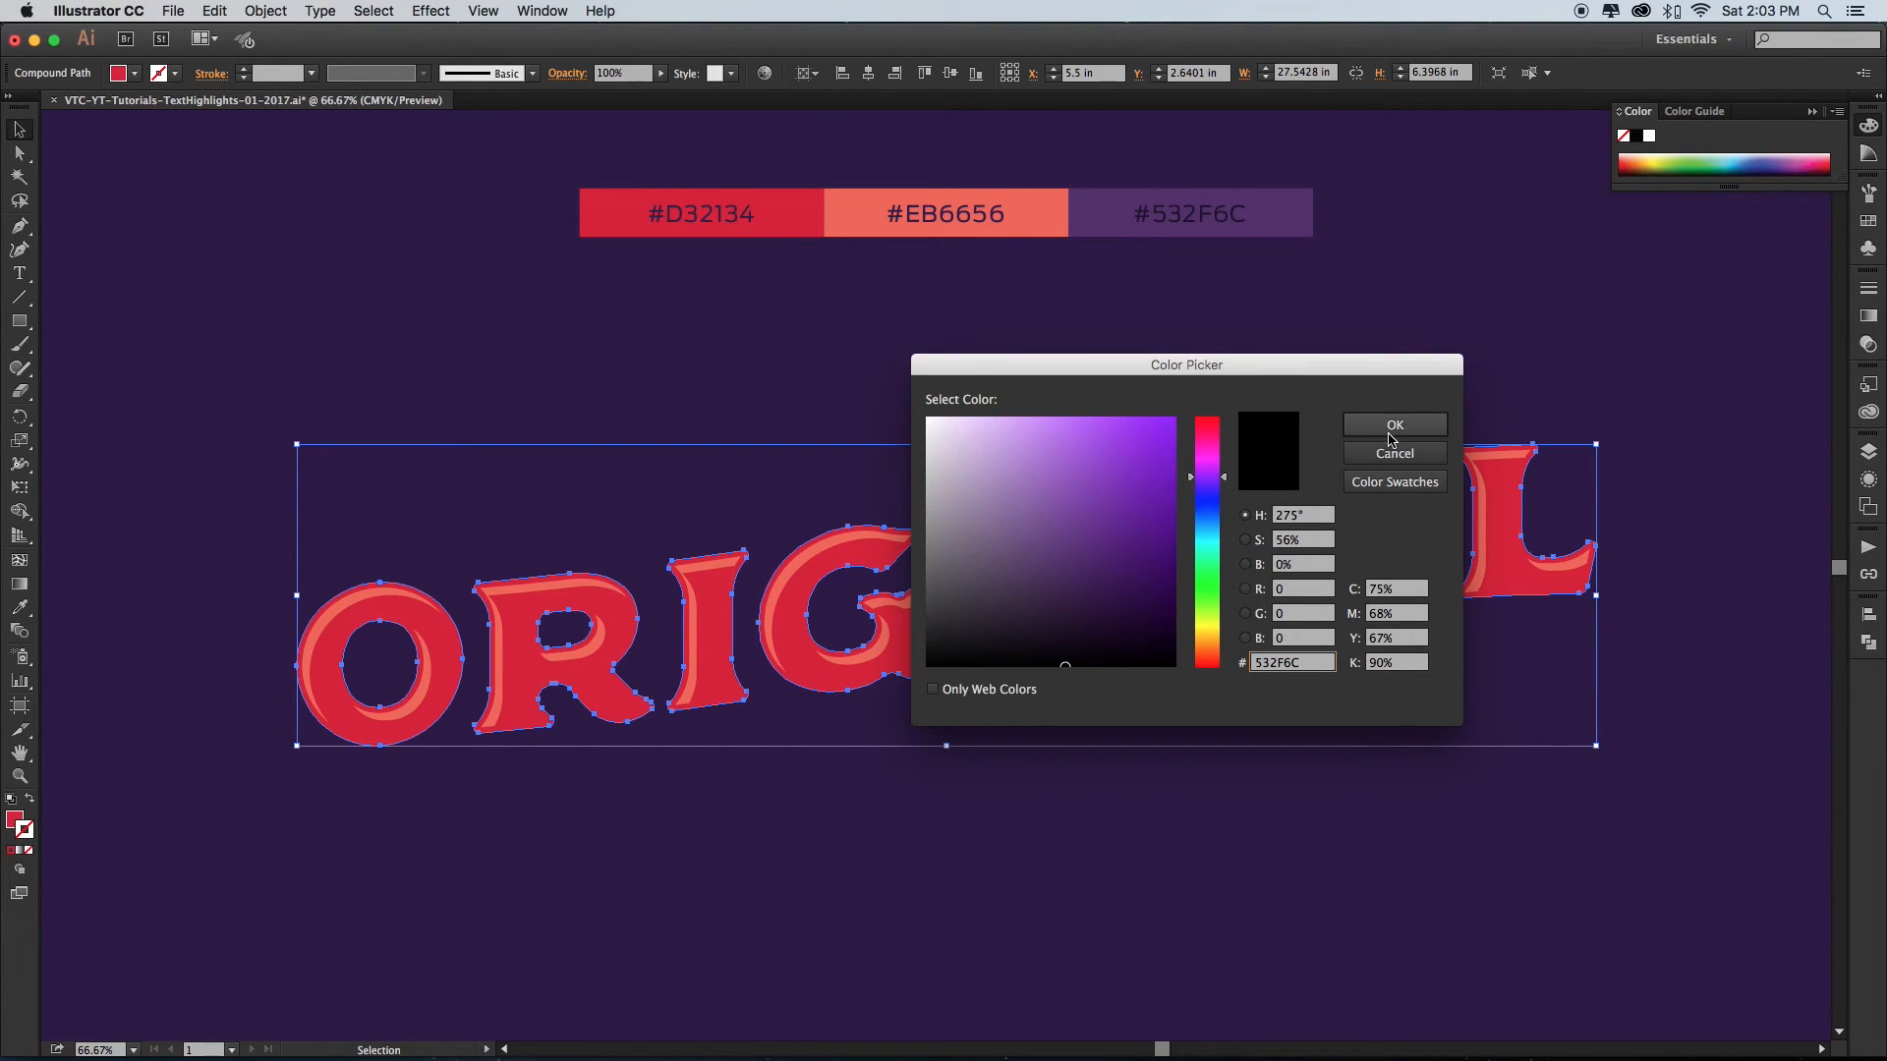
- Confirm the #532F6C purple stroke colour and deselect to review the outline
left_click(1394, 424)
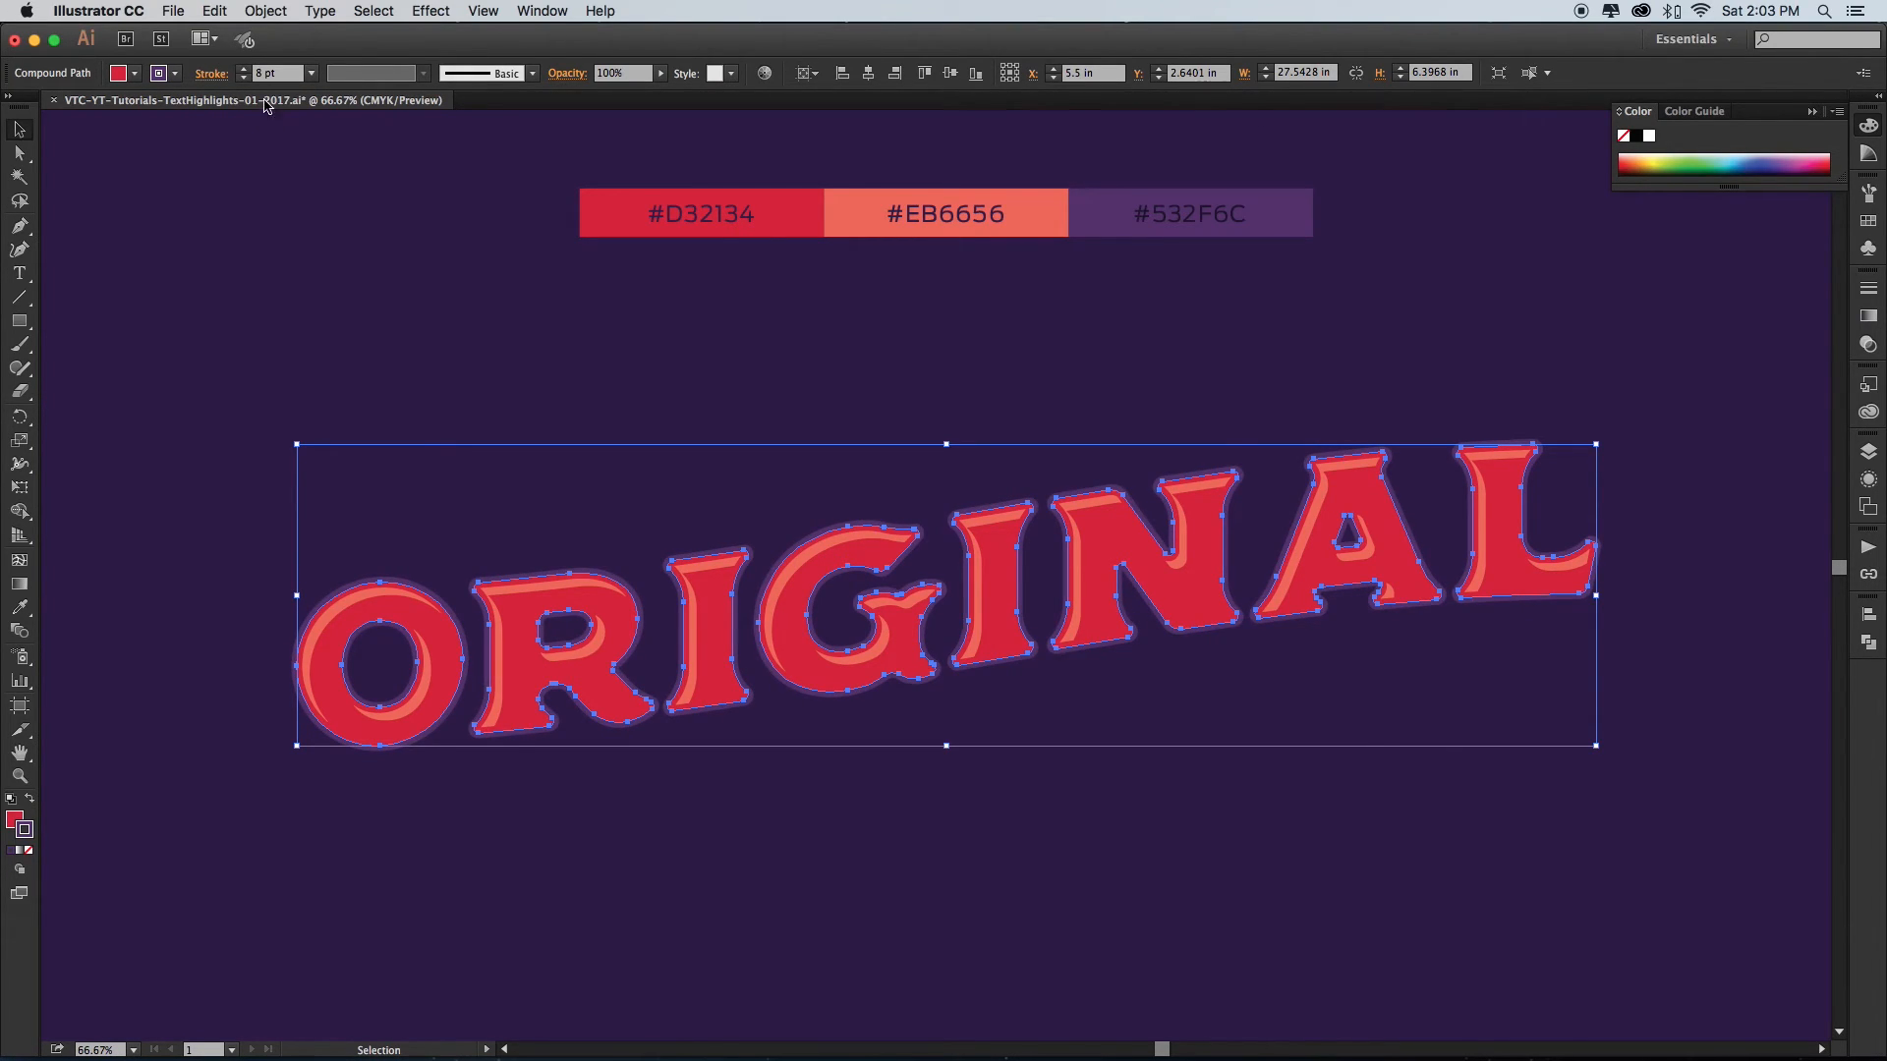
left_click(638, 417)
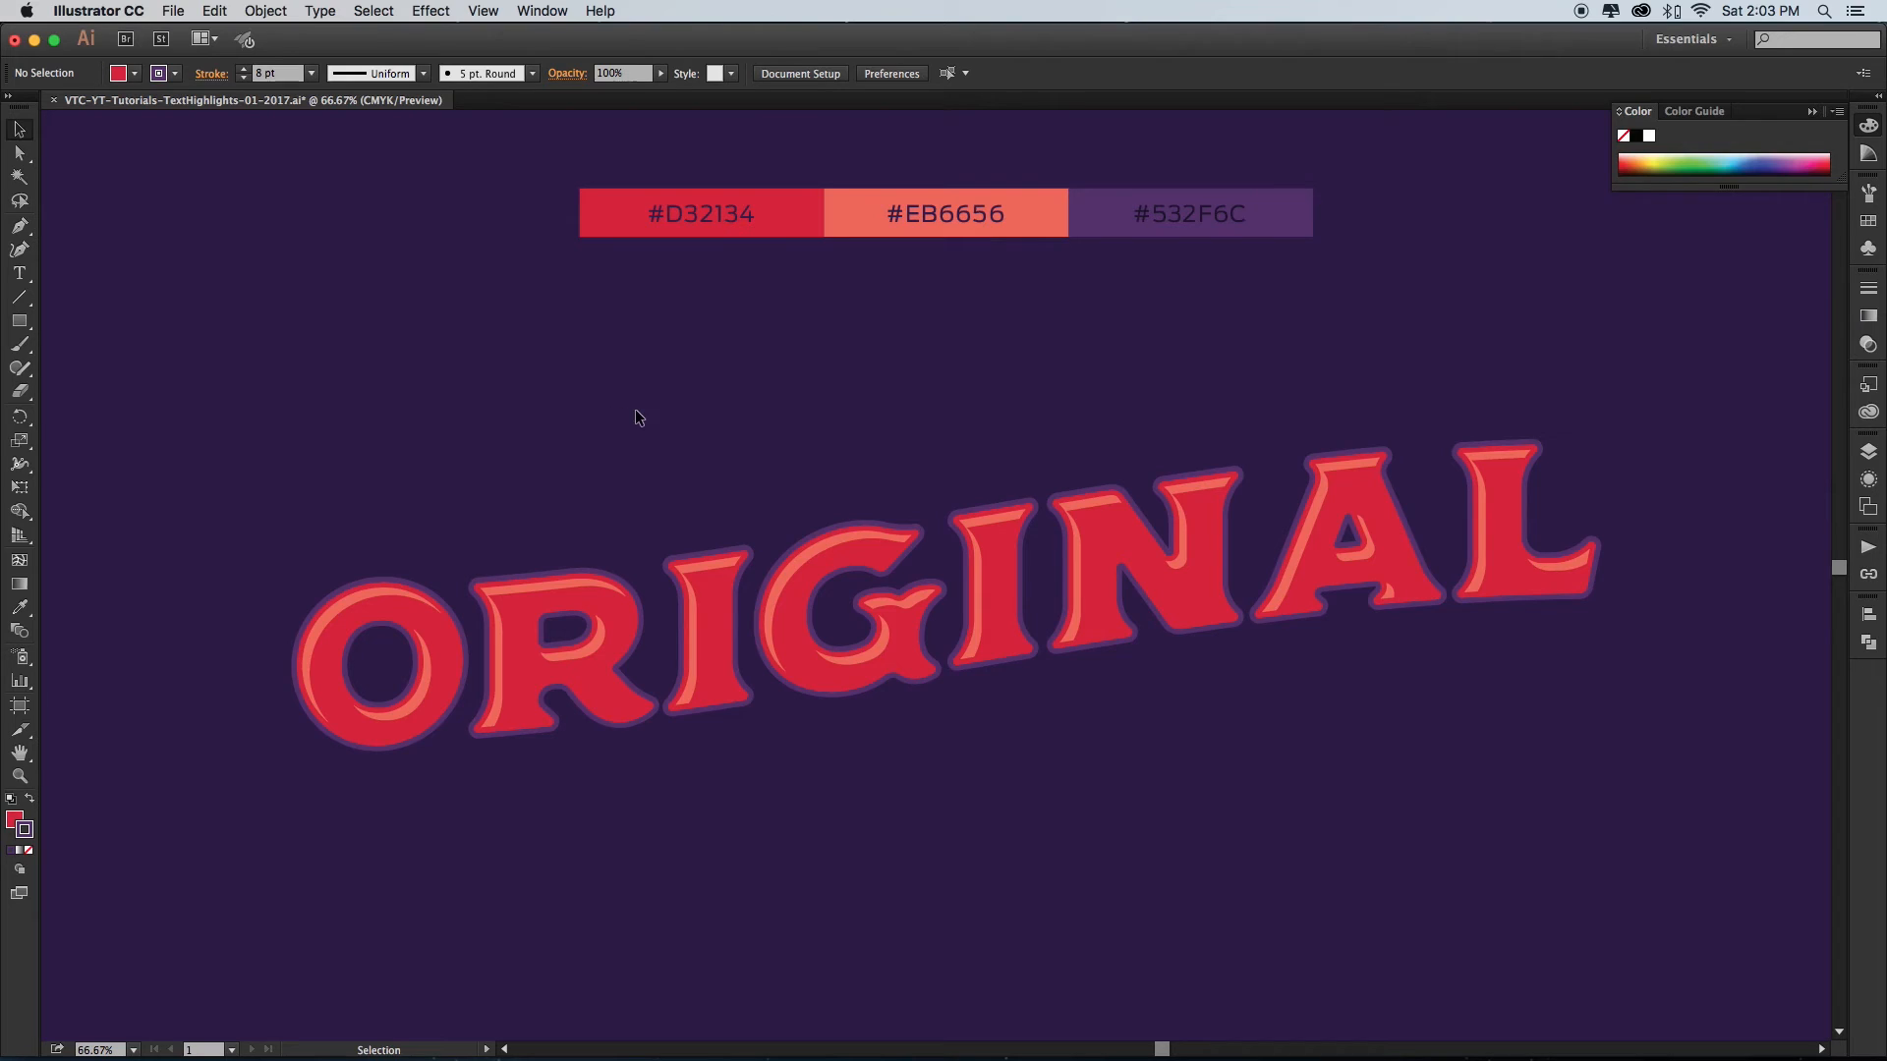